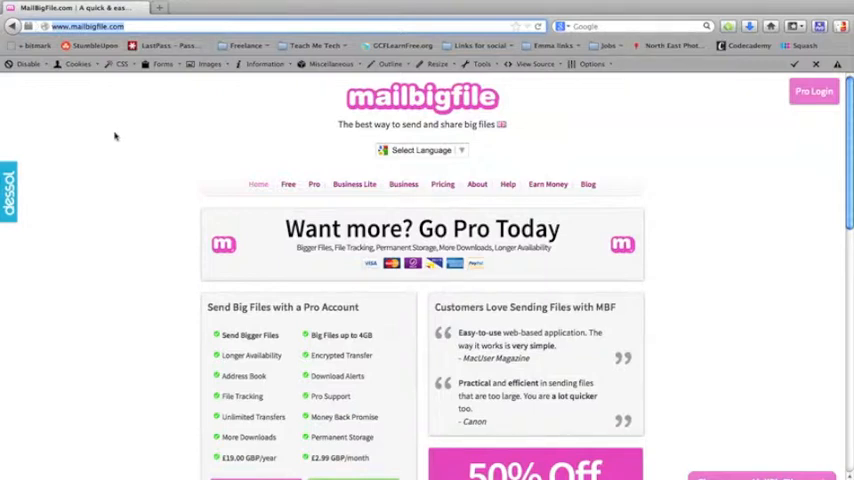
mouse_move(284, 168)
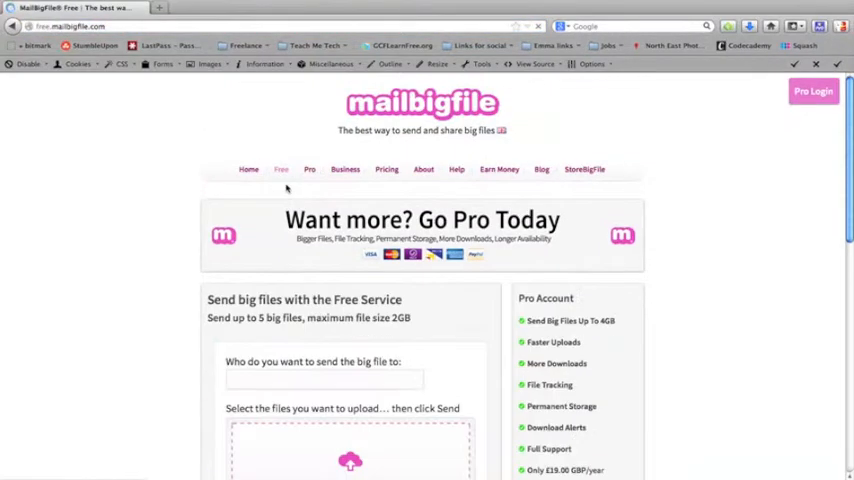
Enter the recipient's e-mail address into the free sending form's recipient box
scroll(down, 3)
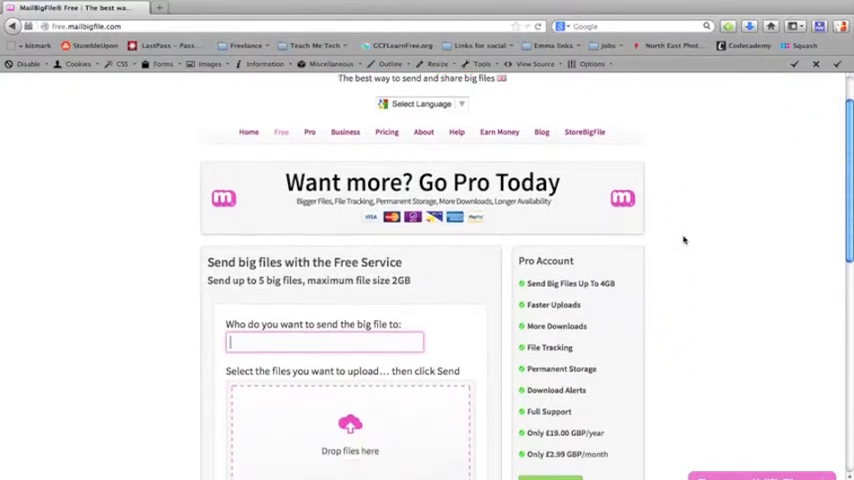
scroll(down, 3)
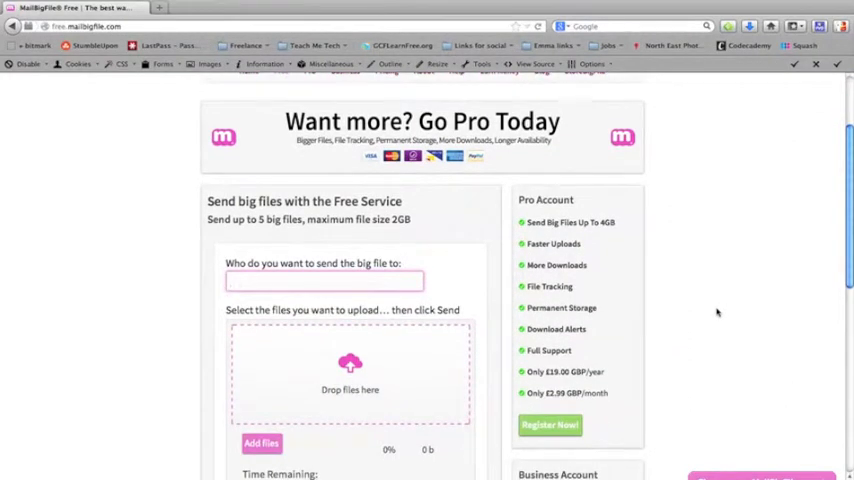
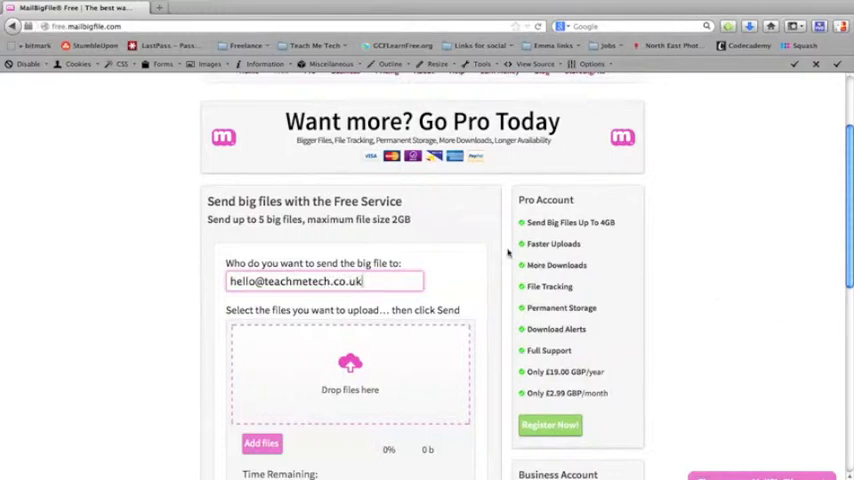
scroll(down, 3)
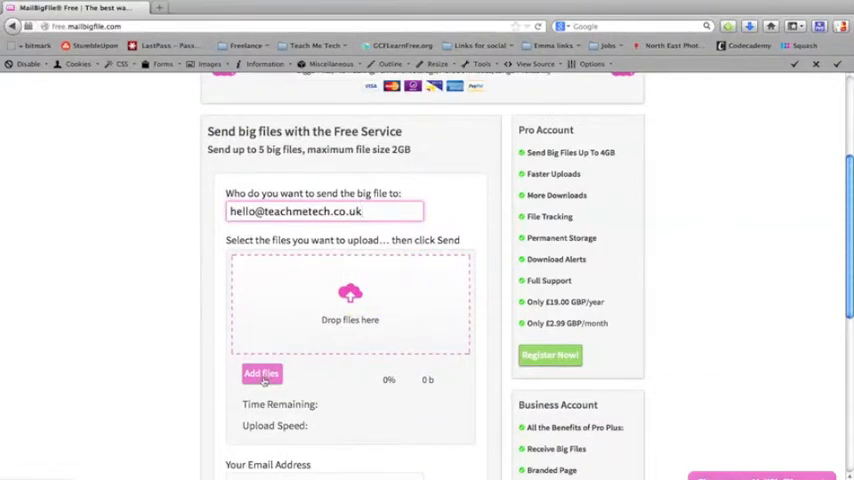
Add DSC_0274.JPG and DSC_1726.JPG from the desktop to the upload list (11 MB)
click(260, 372)
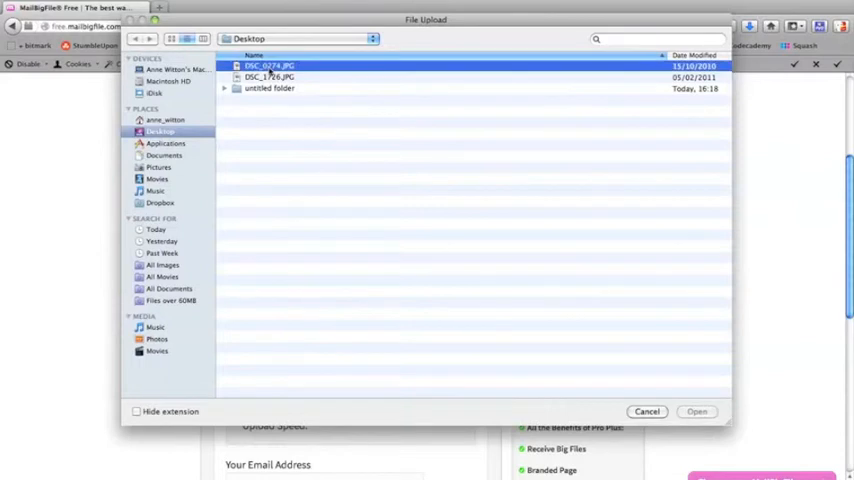
click(268, 76)
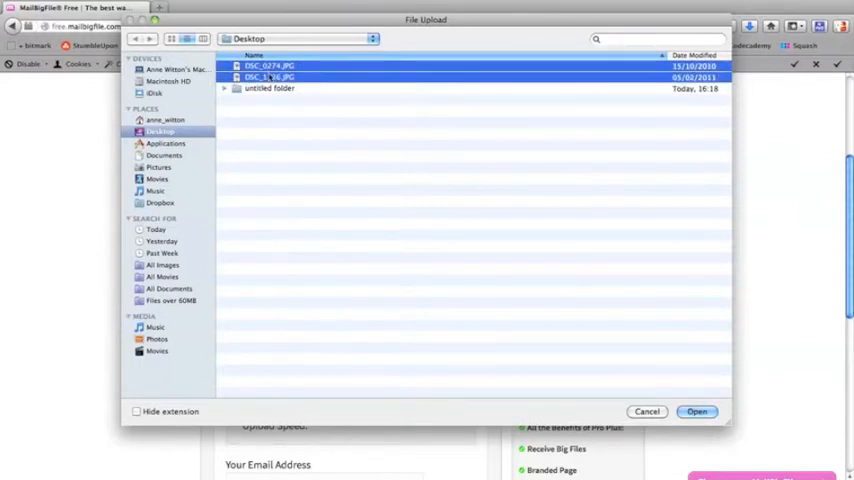
click(696, 412)
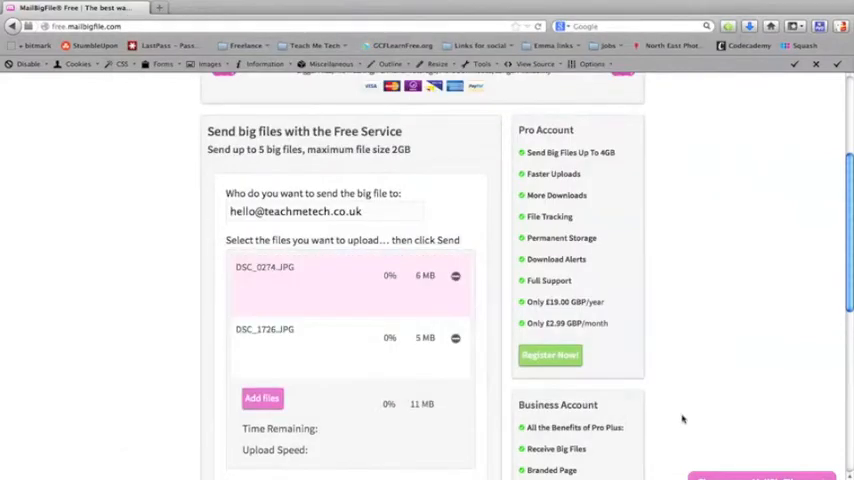
scroll(down, 3)
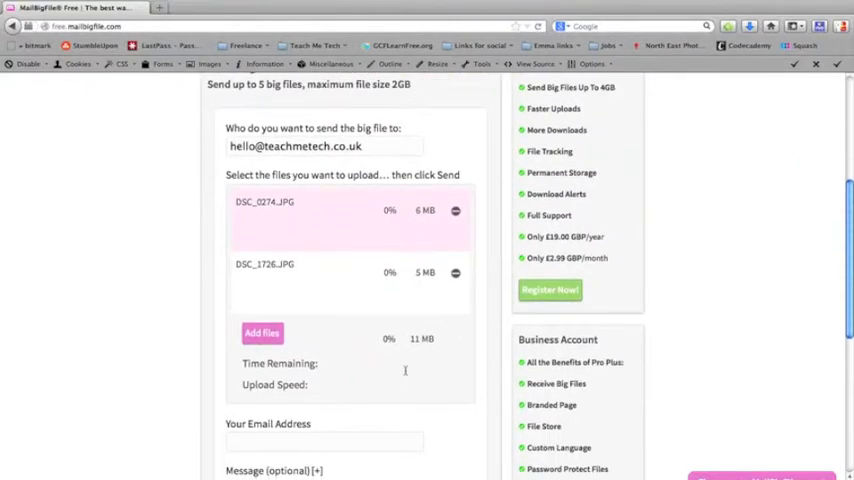
Enter the sender's e-mail address and a 'Hi' greeting in the optional message area
scroll(down, 3)
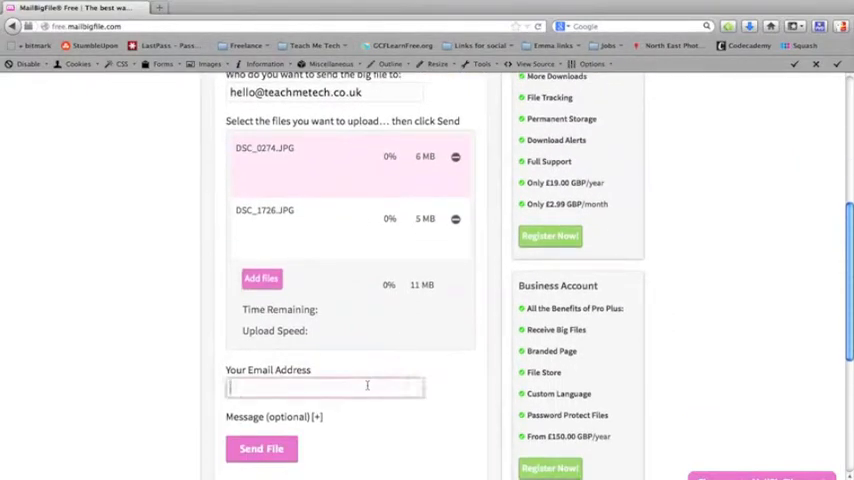
click(324, 388)
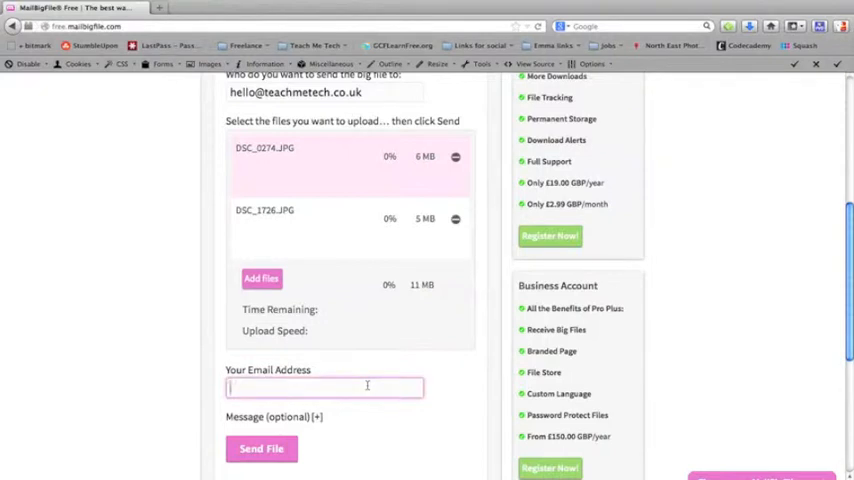
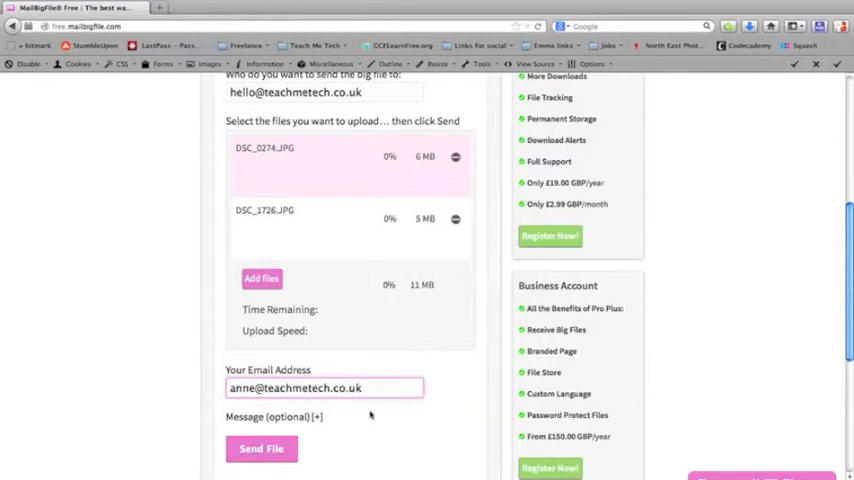
scroll(down, 3)
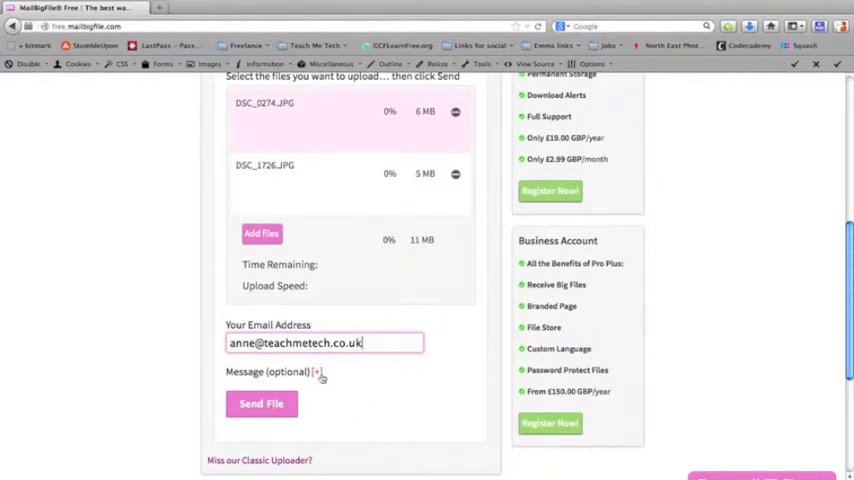
click(316, 372)
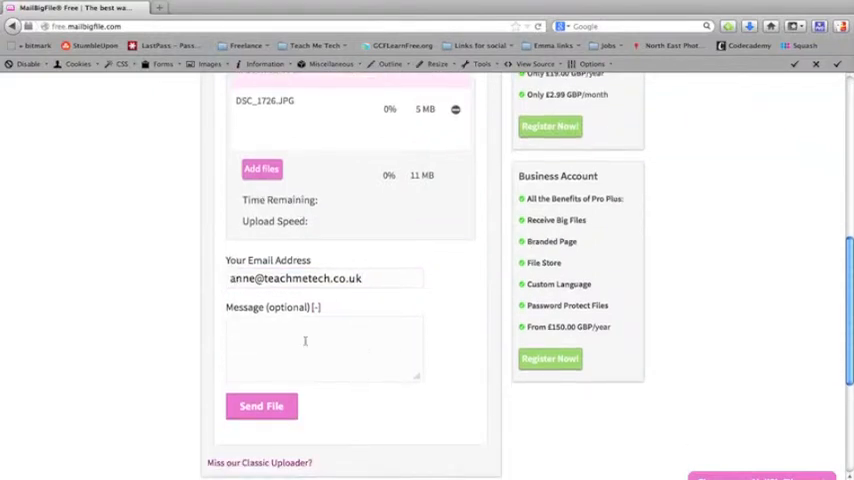
text(Hi Anne,)
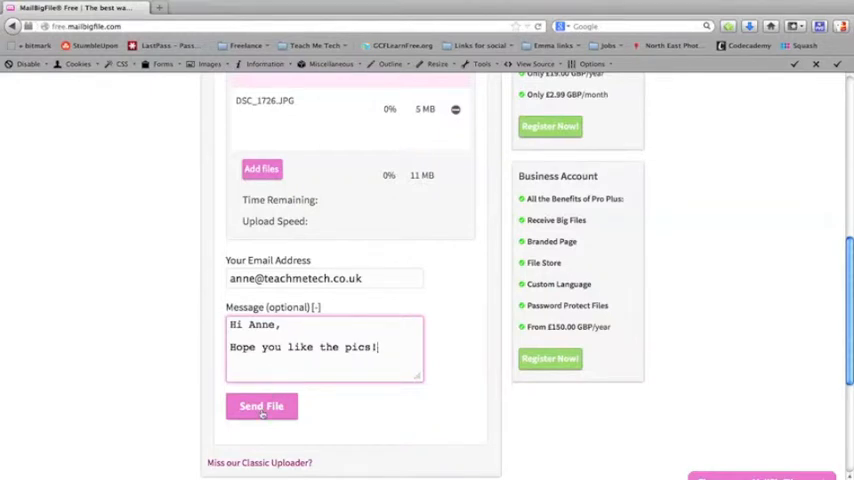
Send the two photos and reach the page confirming 2 files sent with share links
click(260, 406)
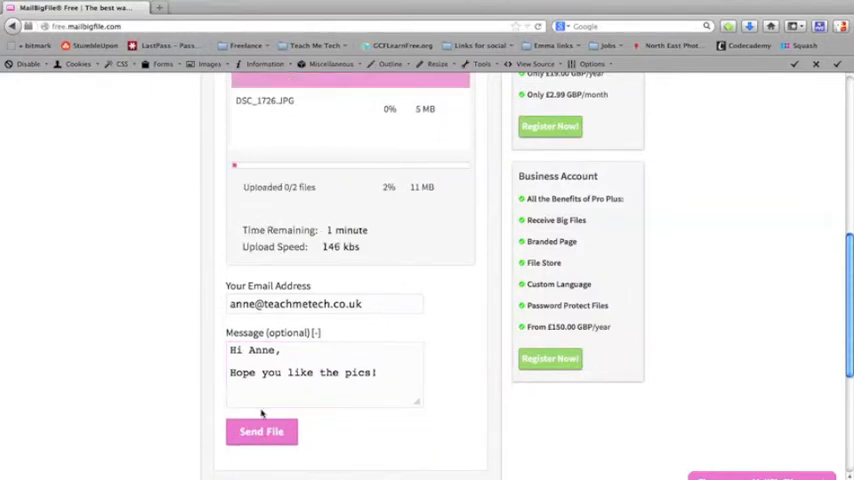
scroll(down, 3)
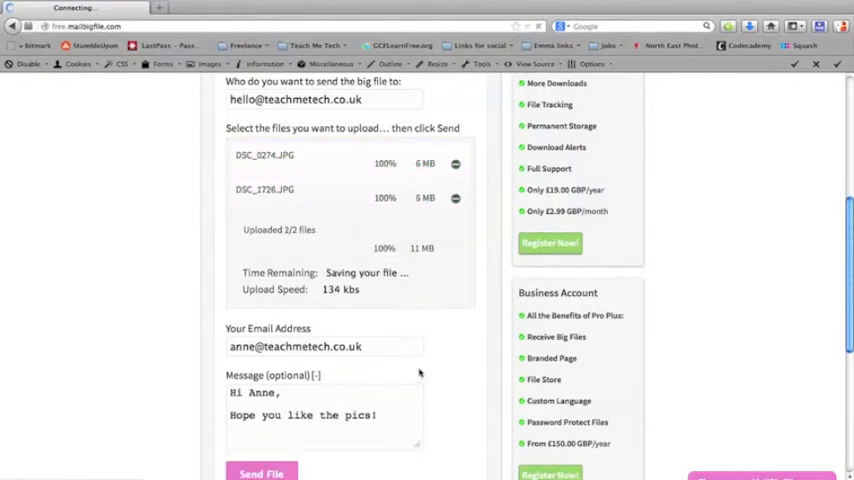
click(260, 472)
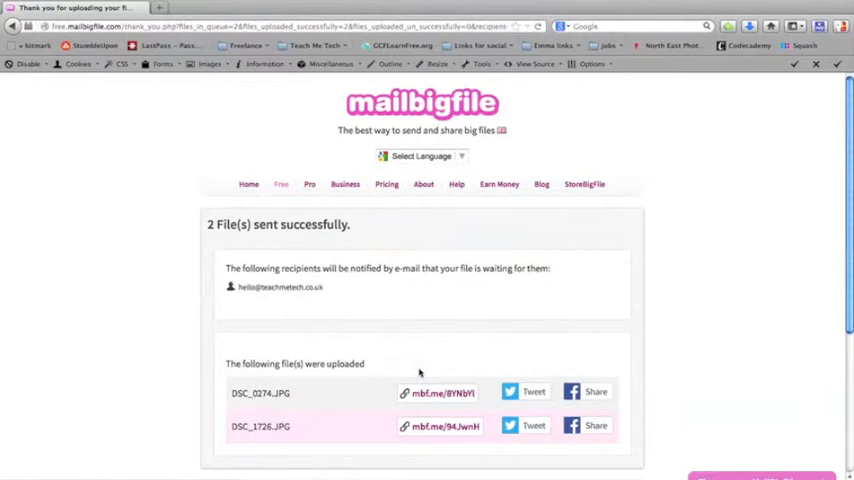
scroll(down, 3)
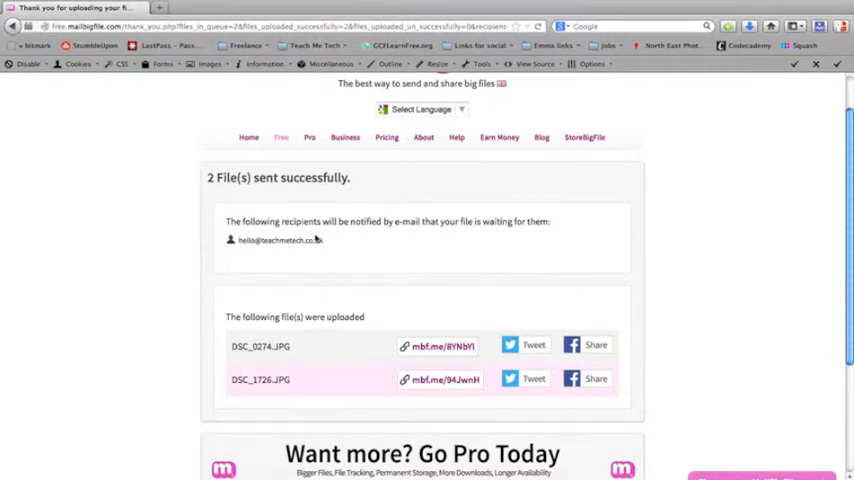
scroll(down, 3)
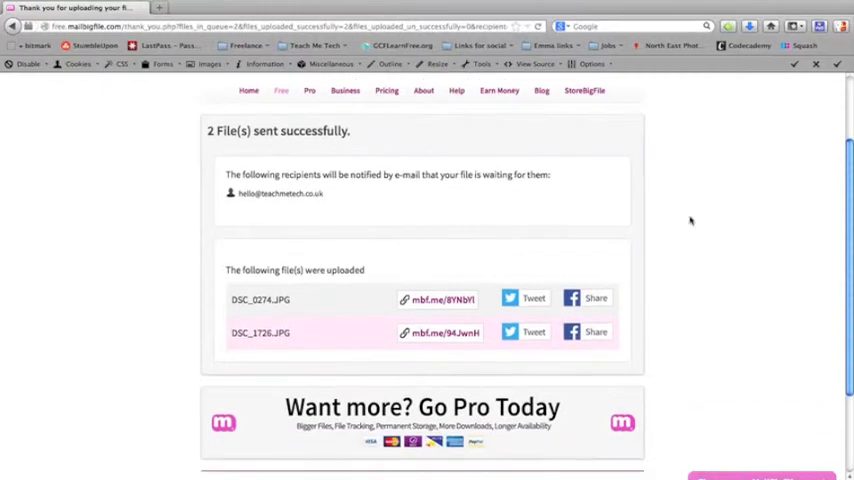
mouse_move(700, 224)
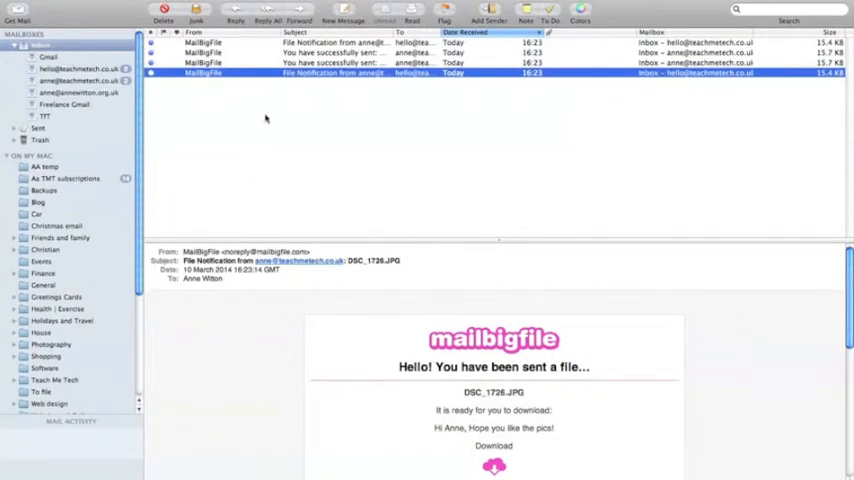
Open the File Notification e-mail for DSC_1726.JPG in its own window
double_click(204, 72)
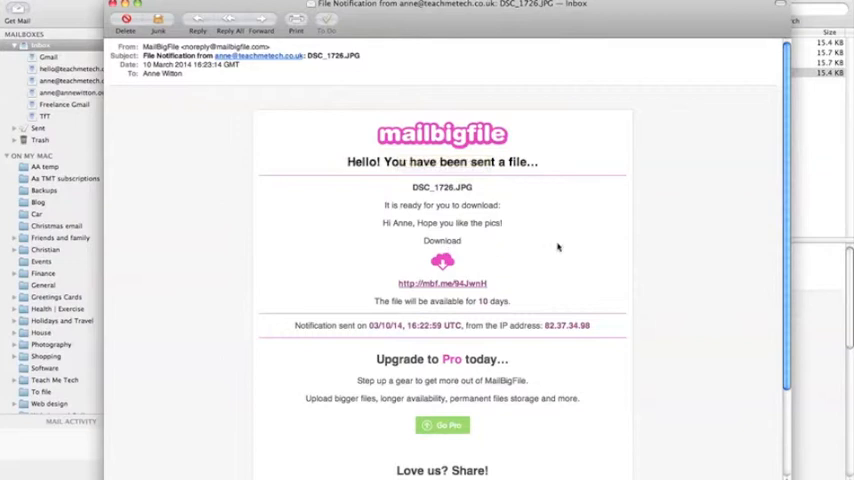
mouse_move(396, 242)
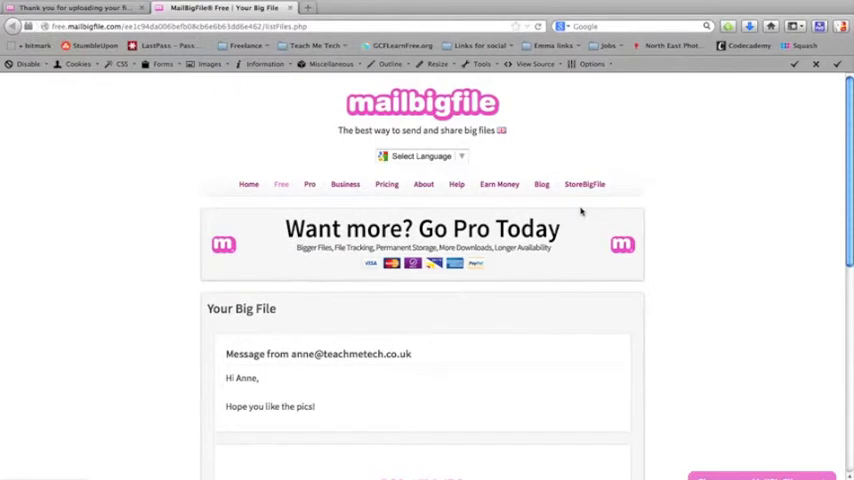
Download DSC_1726.JPG from the recipient's download page and save it to disk
scroll(down, 3)
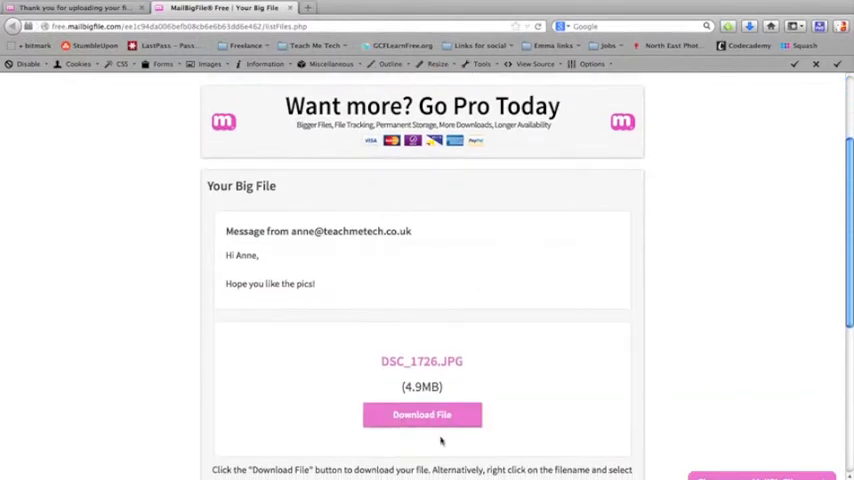
scroll(down, 3)
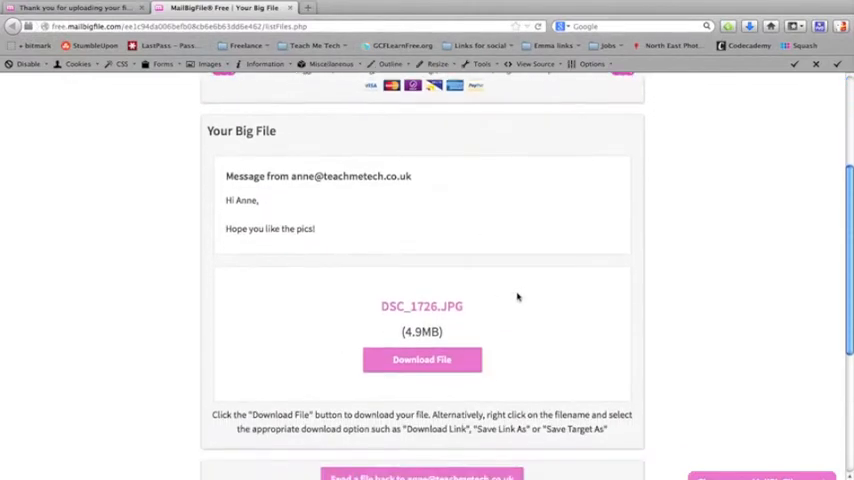
click(420, 360)
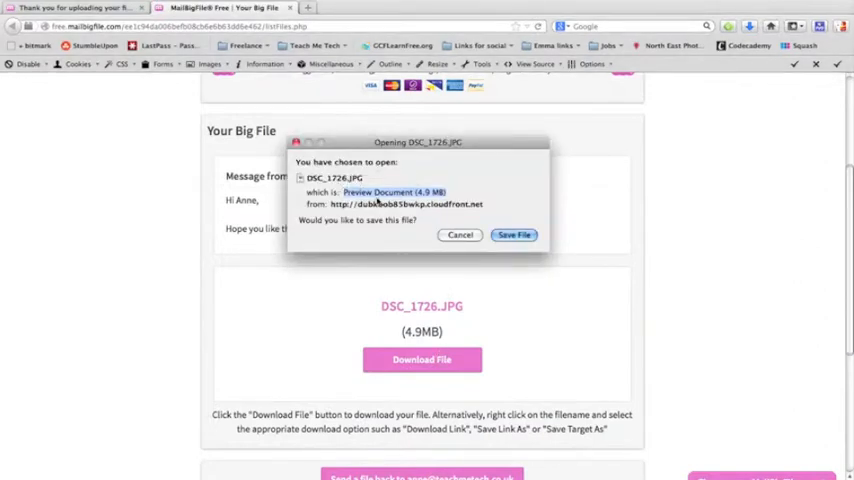
click(460, 234)
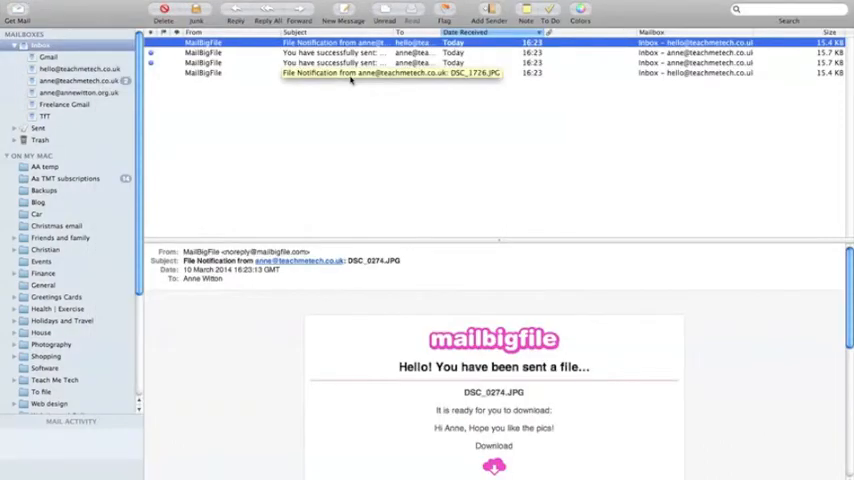
View the sender's confirmation e-mail that DSC_1726.JPG was uploaded and the recipient notified
click(330, 62)
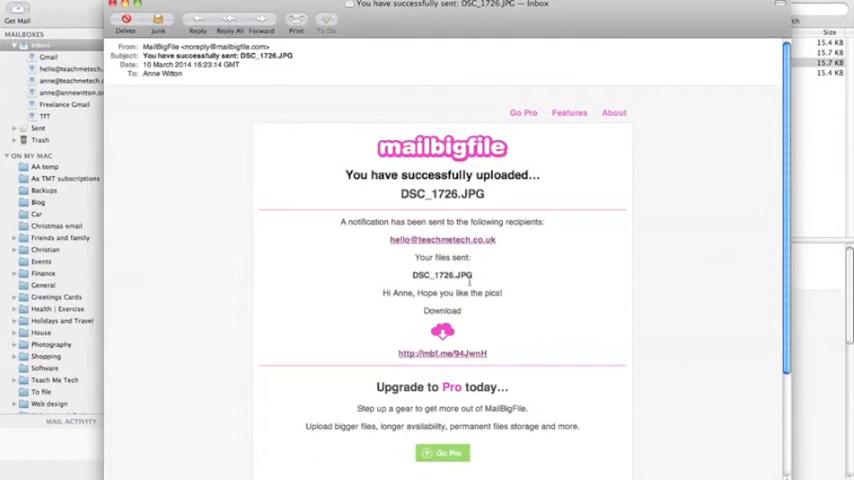
mouse_move(478, 304)
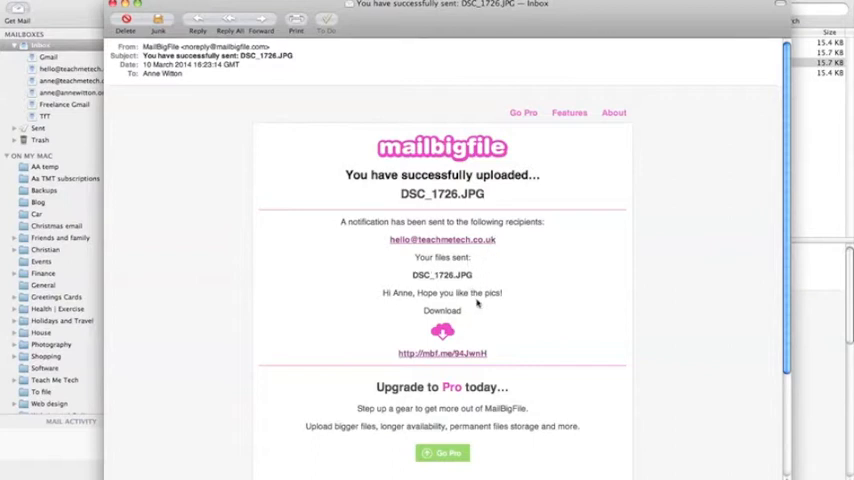